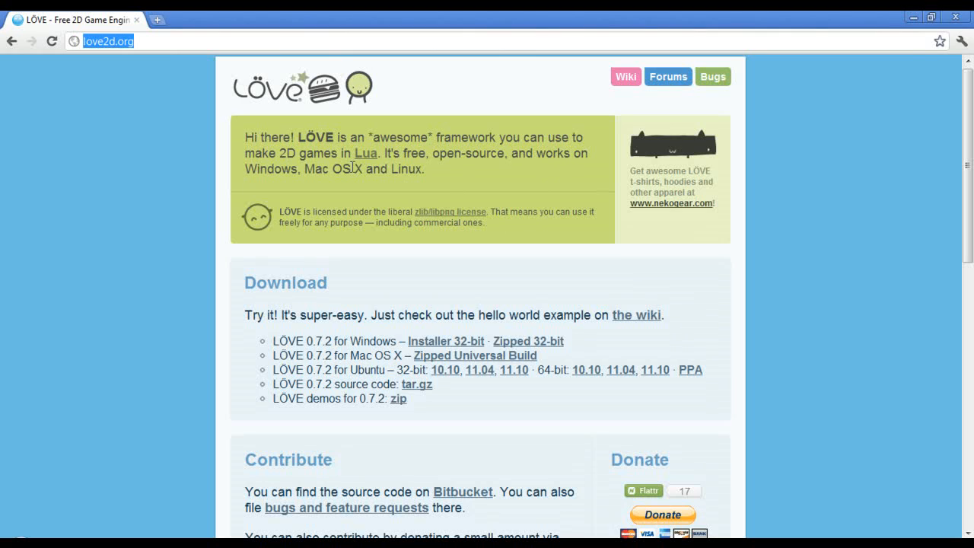
pyautogui.moveTo(438, 176)
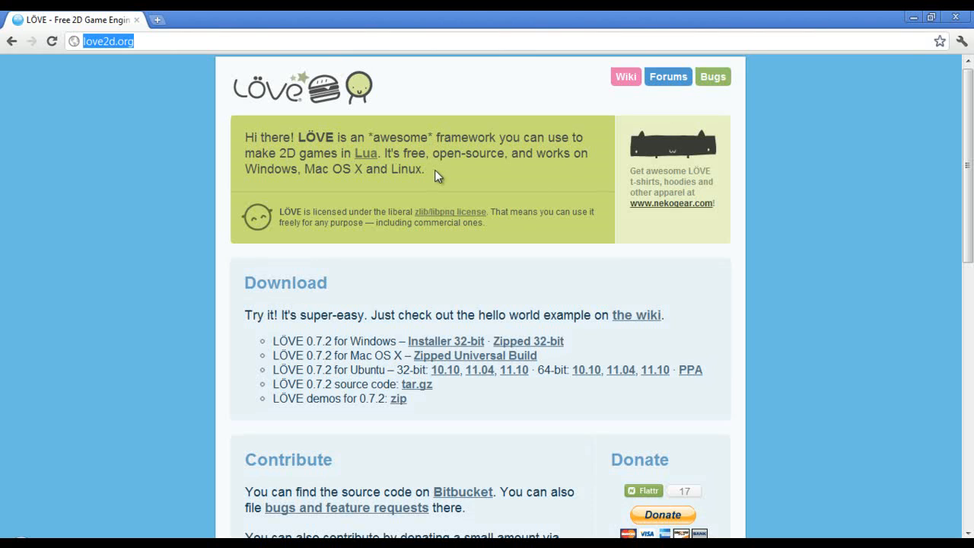
pyautogui.moveTo(161, 172)
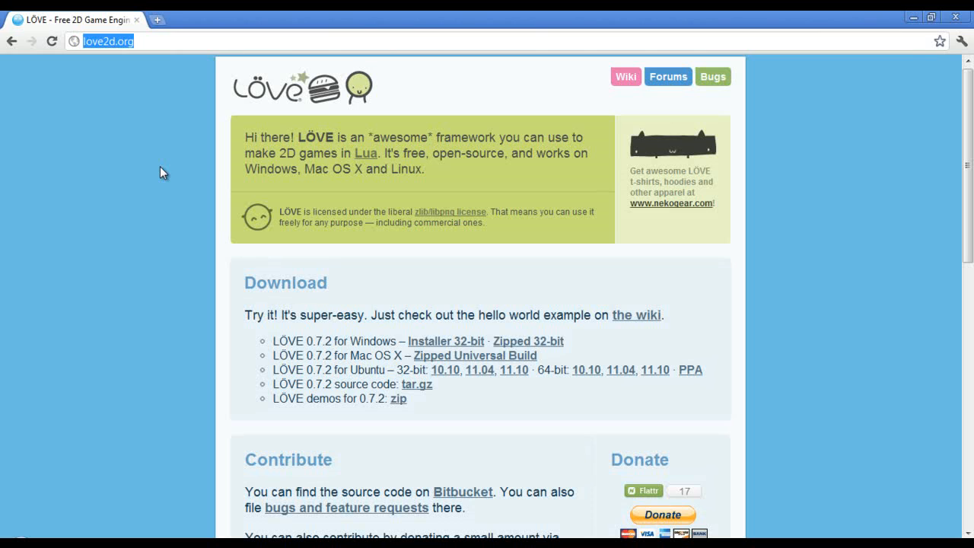
pyautogui.moveTo(528, 341)
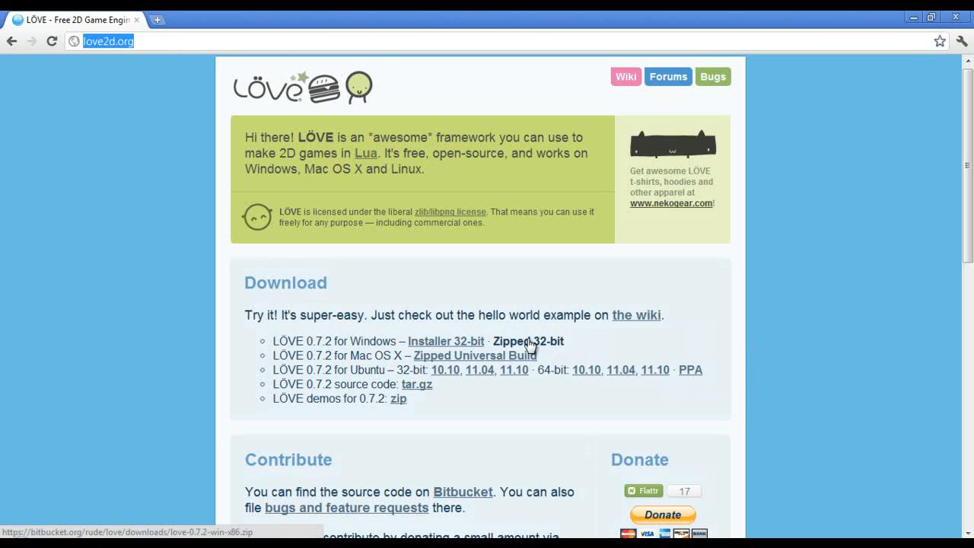
# Download love-0.7.2-win-x86.zip from the Zipped 32-bit link for LÖVE 0.7.2
pyautogui.click(527, 341)
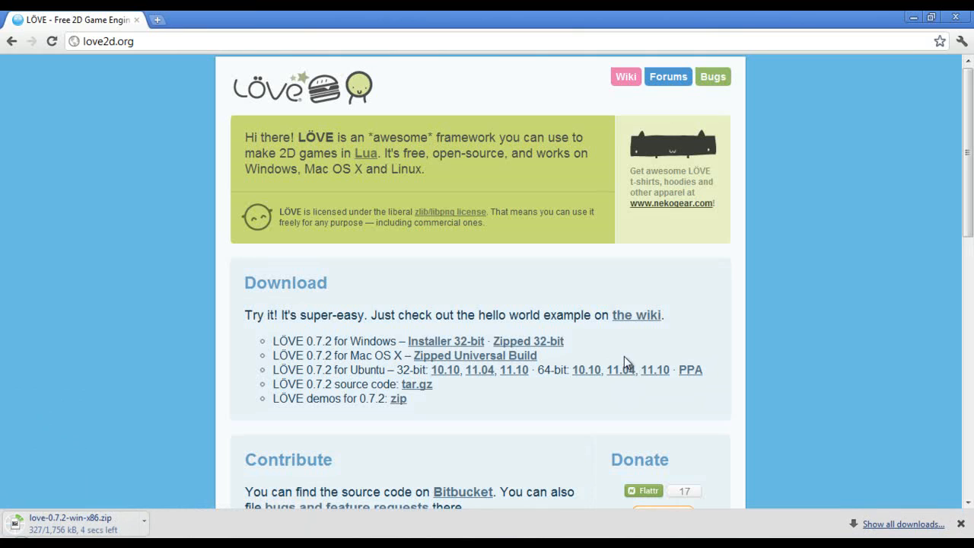
pyautogui.moveTo(794, 367)
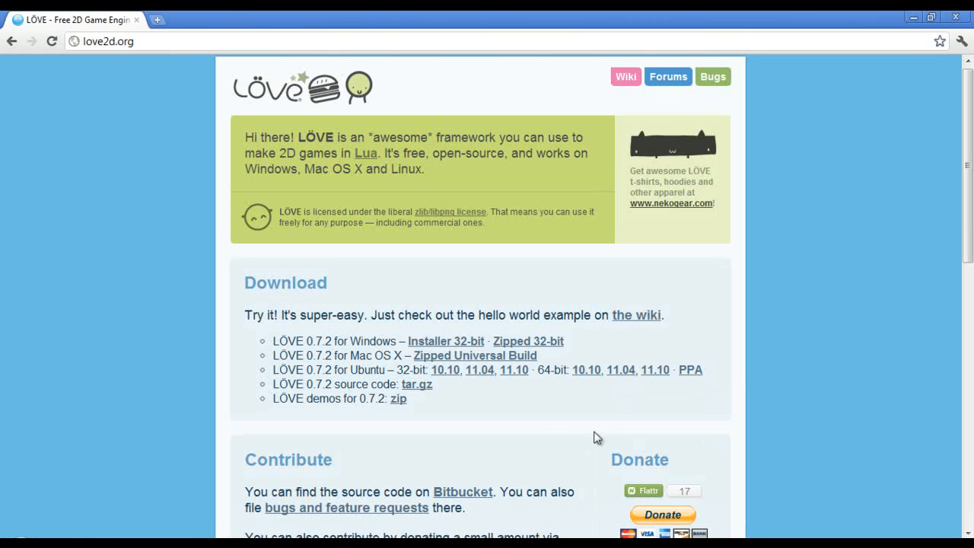
pyautogui.moveTo(373, 356)
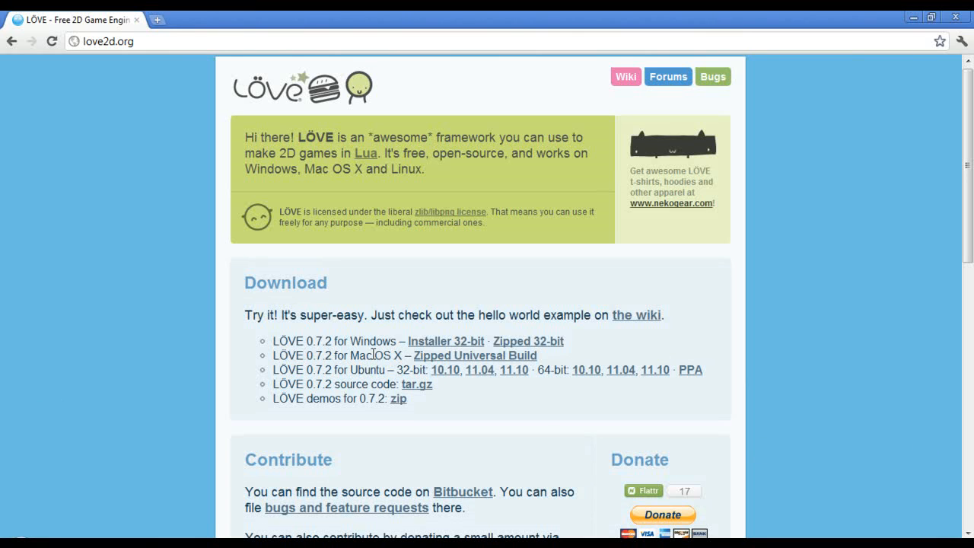
pyautogui.moveTo(475, 355)
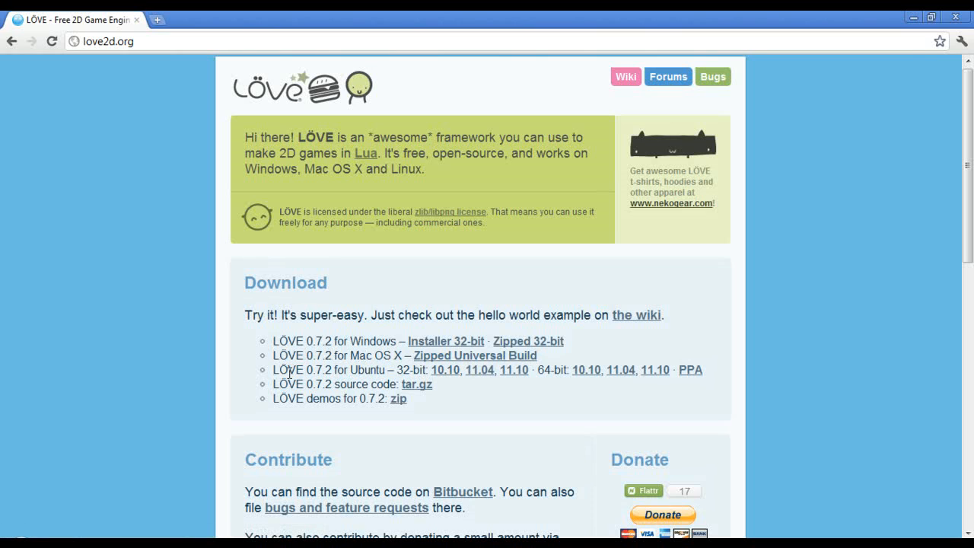
pyautogui.moveTo(479, 371)
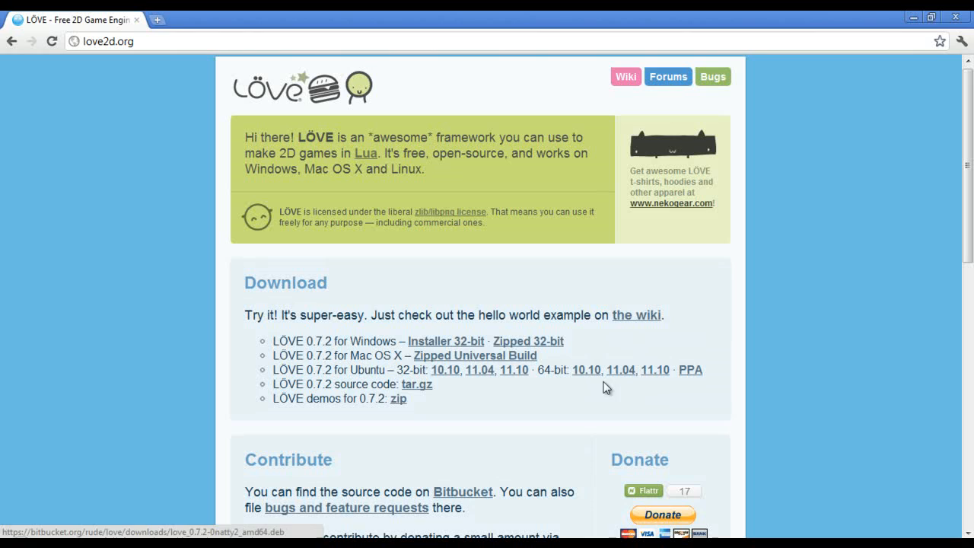
pyautogui.moveTo(565, 400)
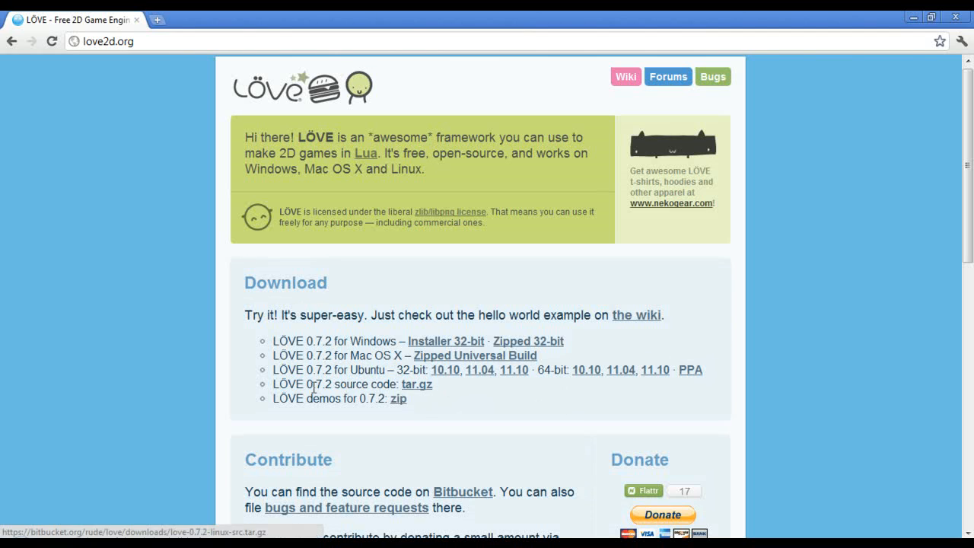
pyautogui.moveTo(367, 384)
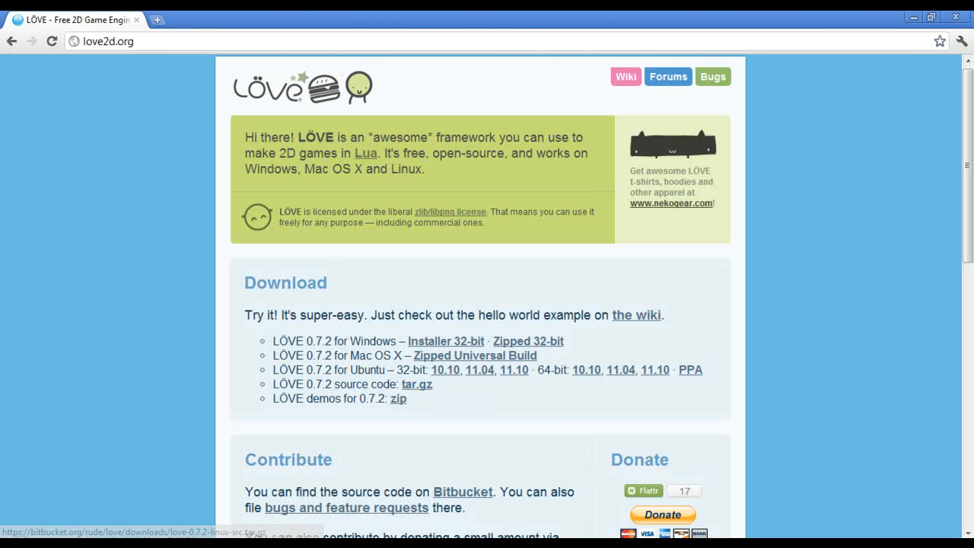
pyautogui.moveTo(529, 341)
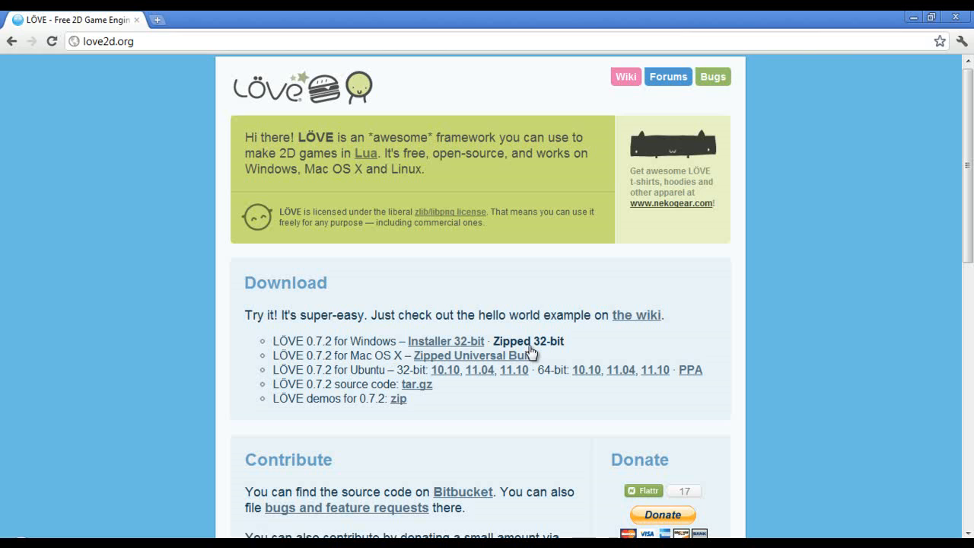
pyautogui.moveTo(537, 344)
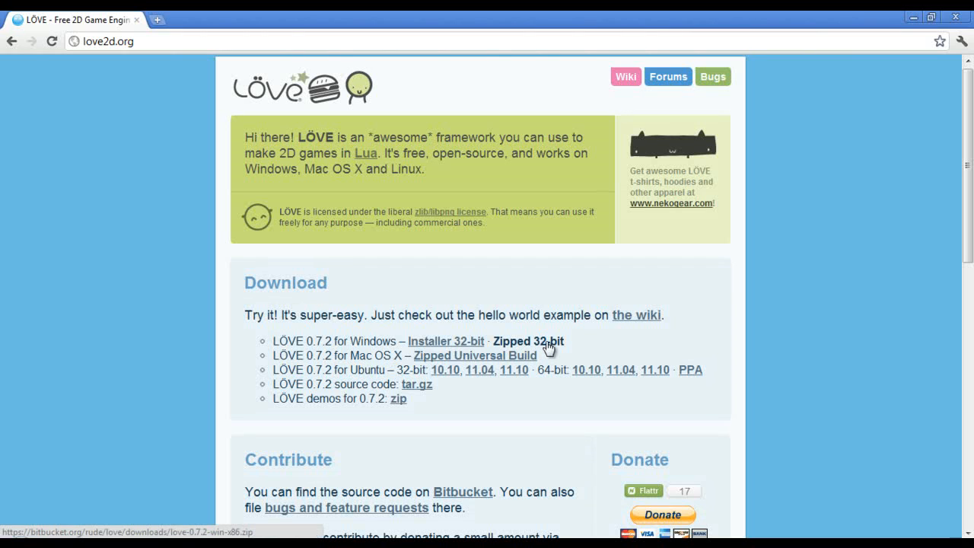
pyautogui.moveTo(446, 341)
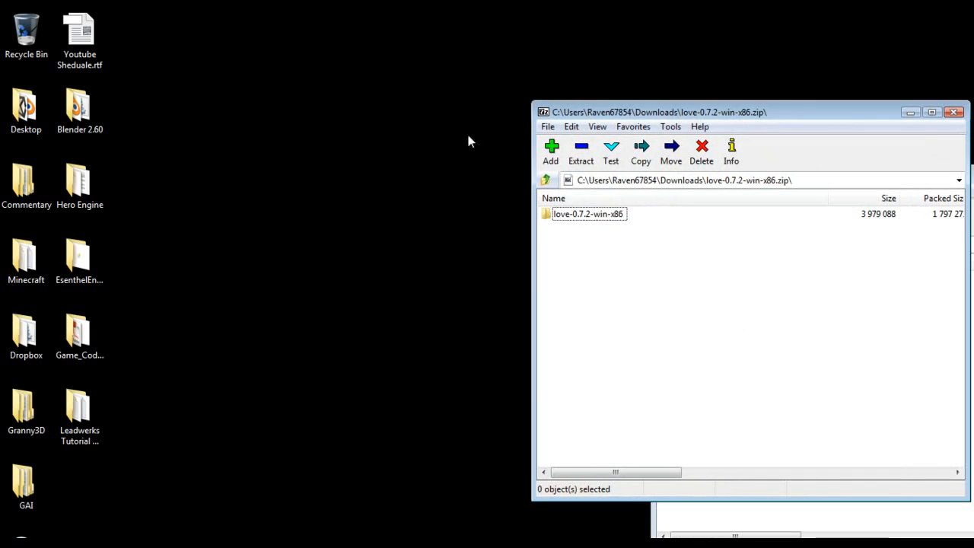
pyautogui.moveTo(596, 221)
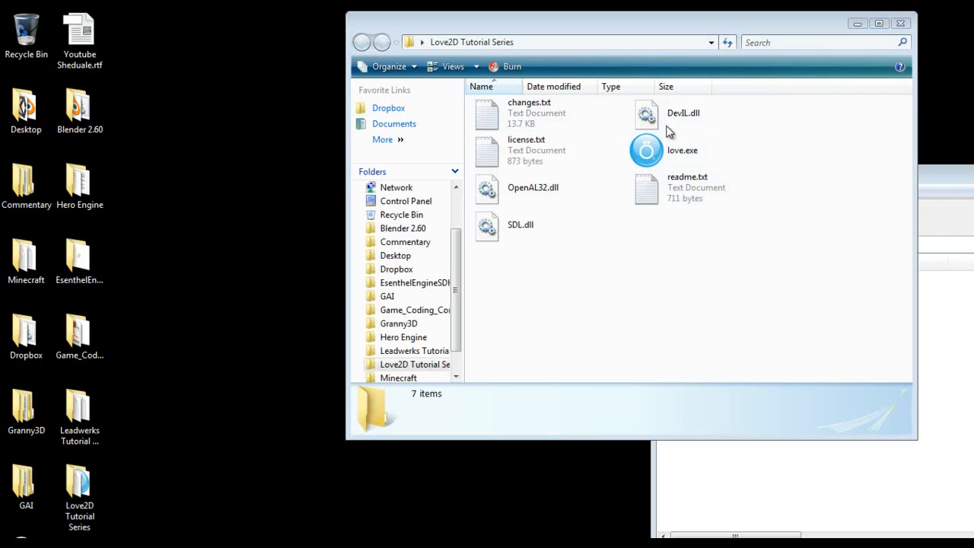
pyautogui.moveTo(744, 280)
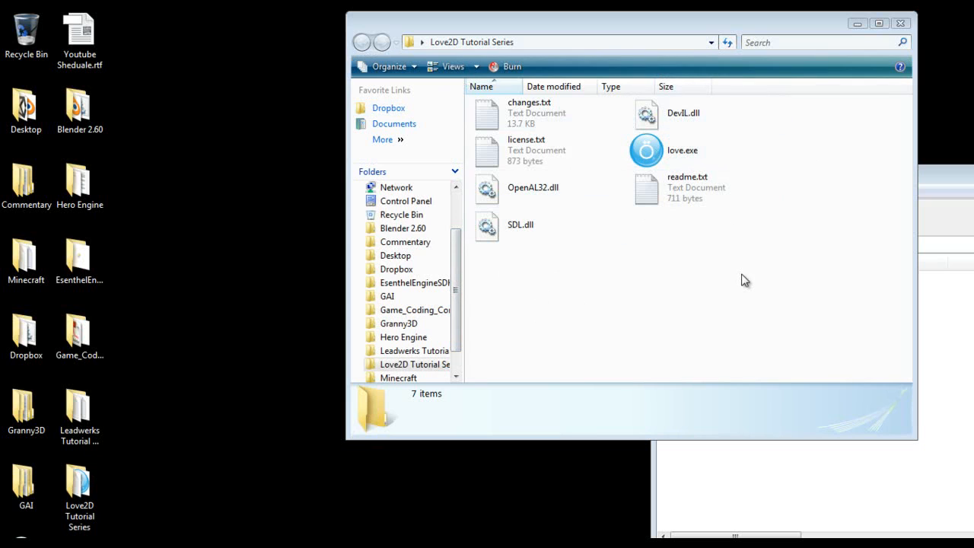
pyautogui.moveTo(604, 326)
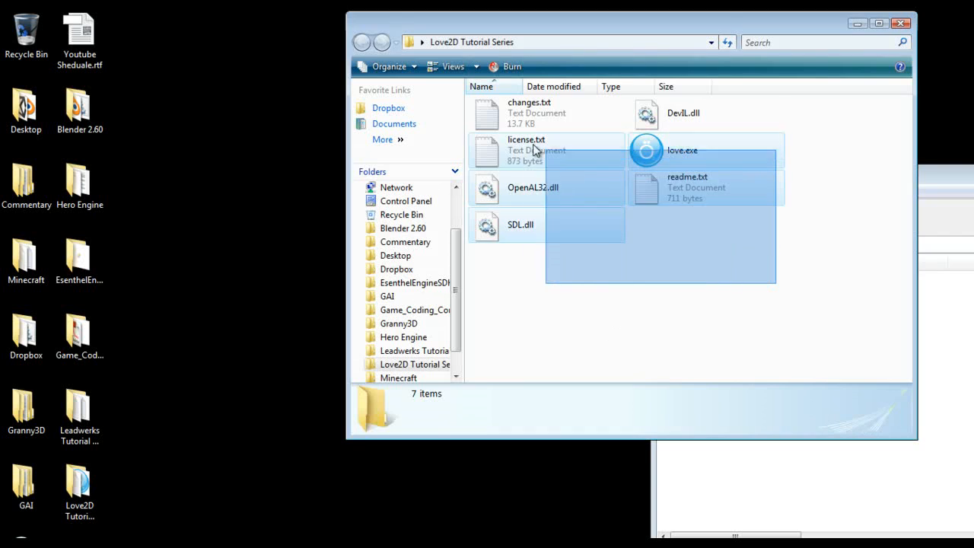
pyautogui.rightClick(536, 150)
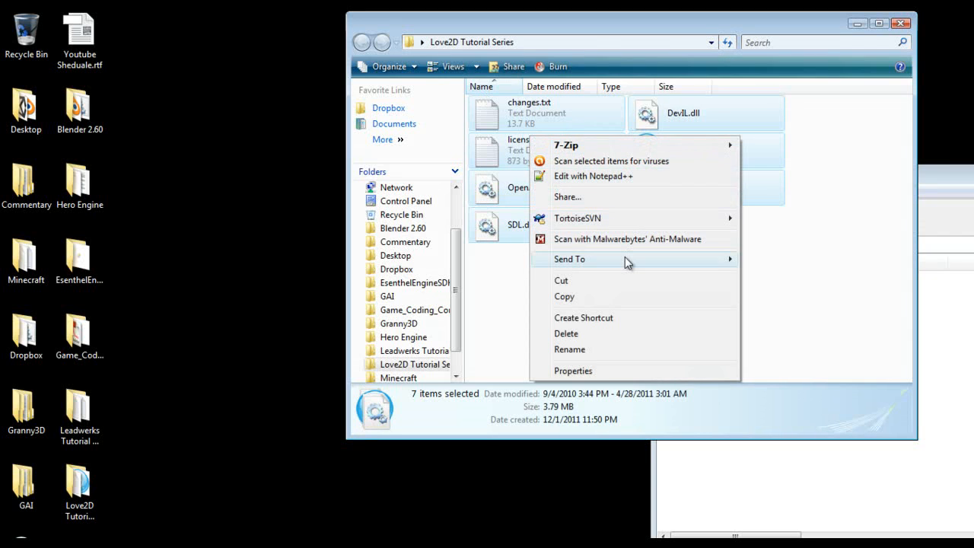
pyautogui.click(662, 327)
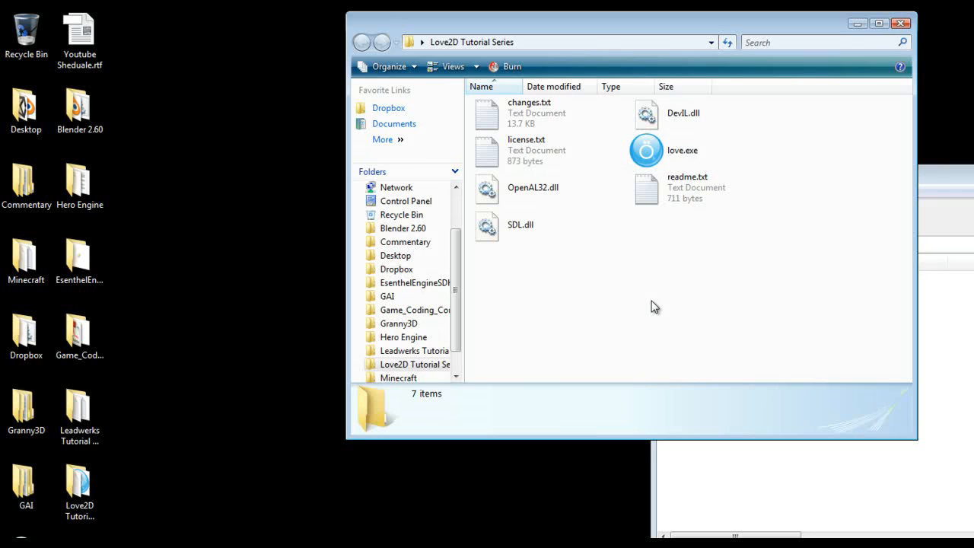
pyautogui.rightClick(654, 306)
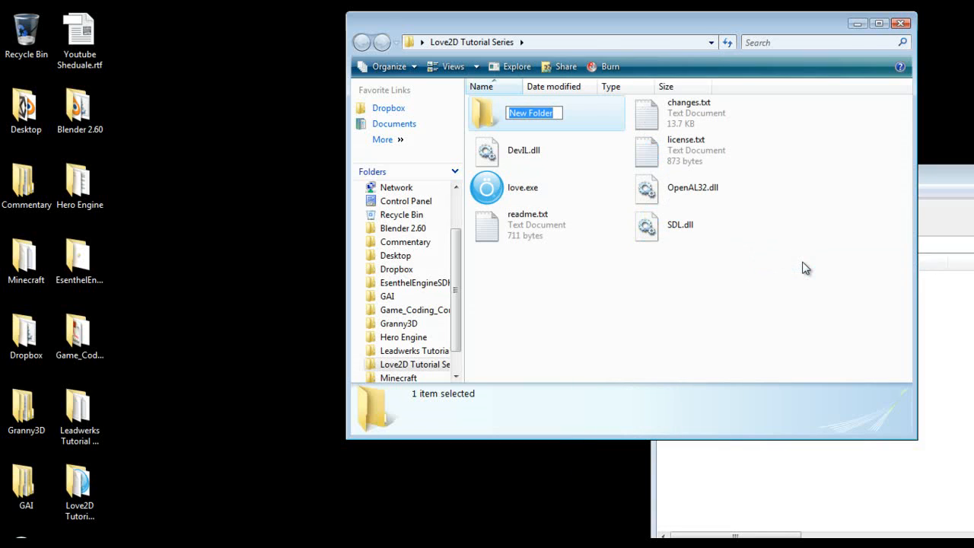
# Create a Tutorials folder containing a Hello World folder, then close 7-Zip
pyautogui.write('Hel')
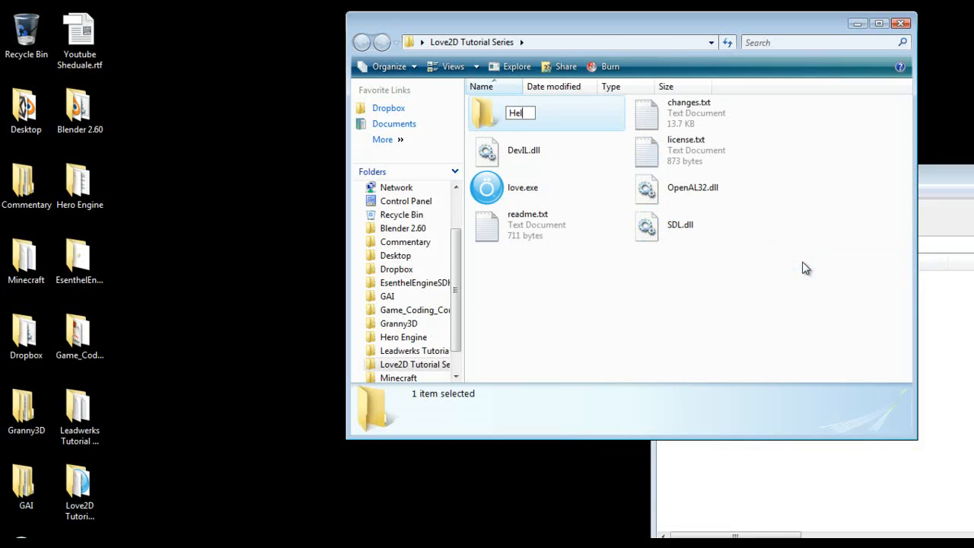
pyautogui.write('Tutorails')
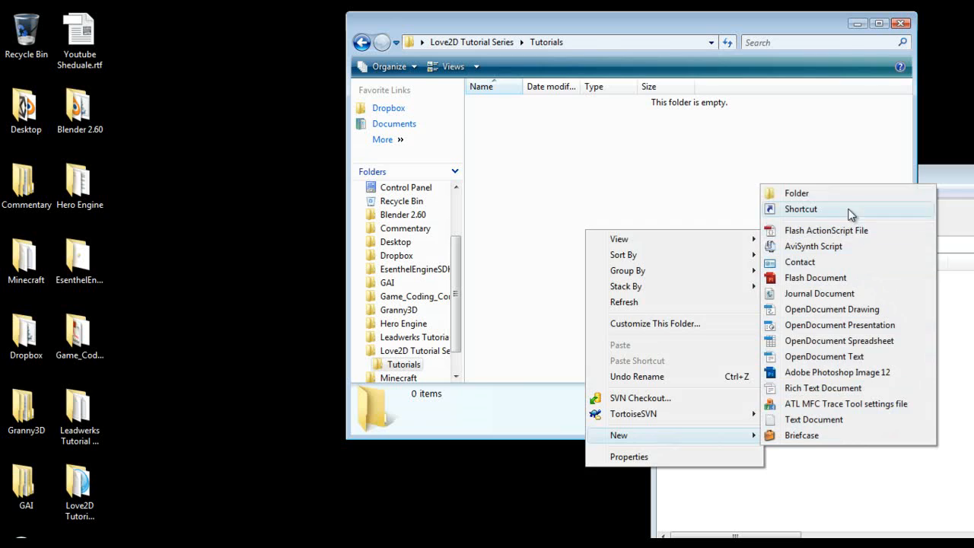
pyautogui.click(796, 193)
pyautogui.write('Hello World')
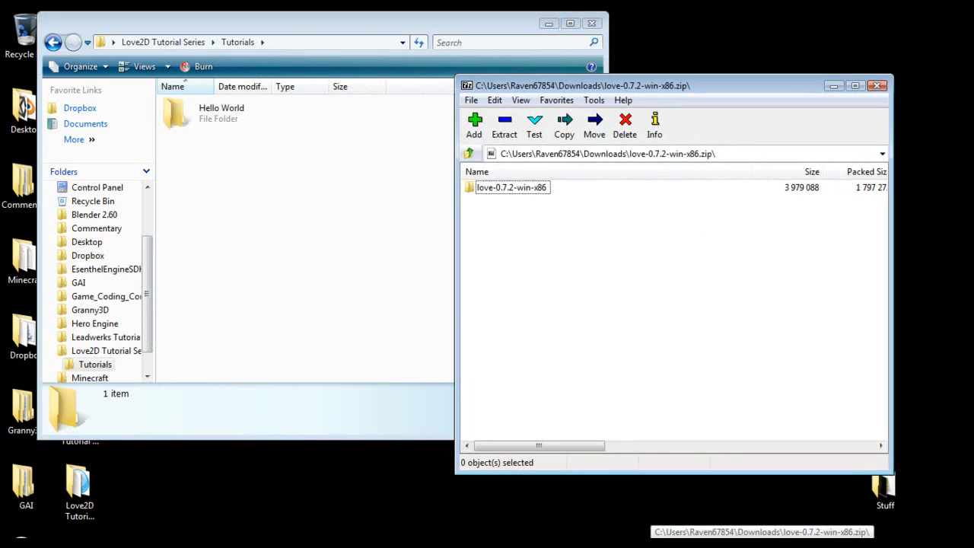
pyautogui.click(877, 85)
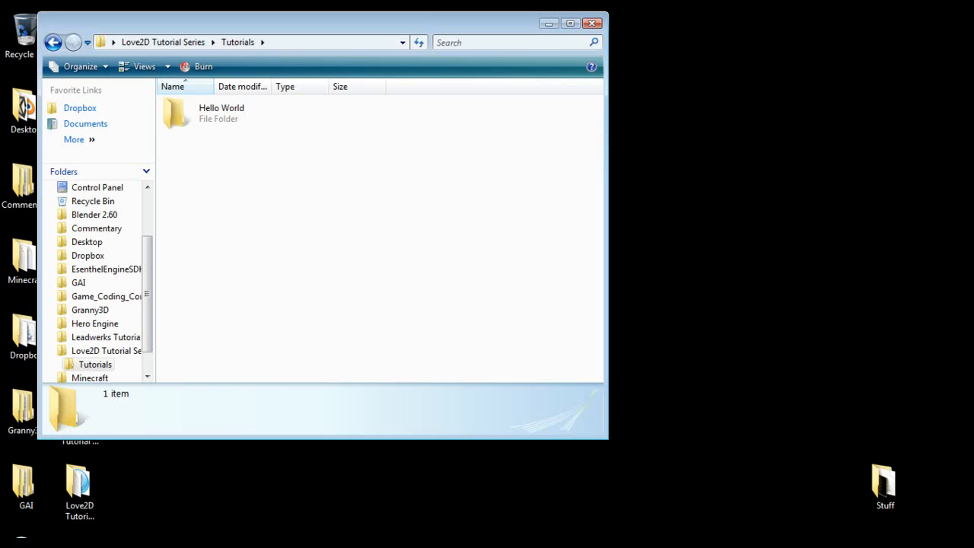
pyautogui.moveTo(638, 497)
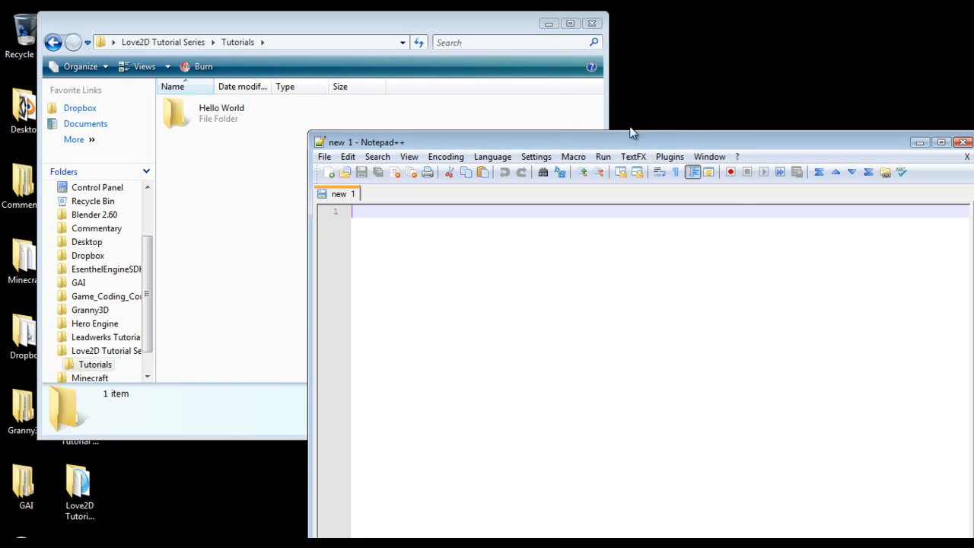
# Maximize Notepad++ and set the new file's syntax language to Lua
pyautogui.click(941, 142)
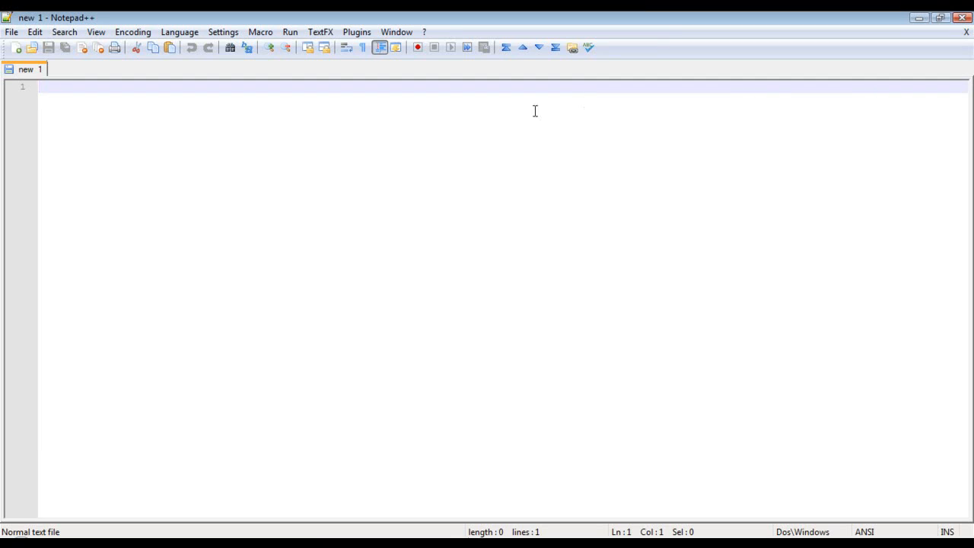
pyautogui.moveTo(143, 110)
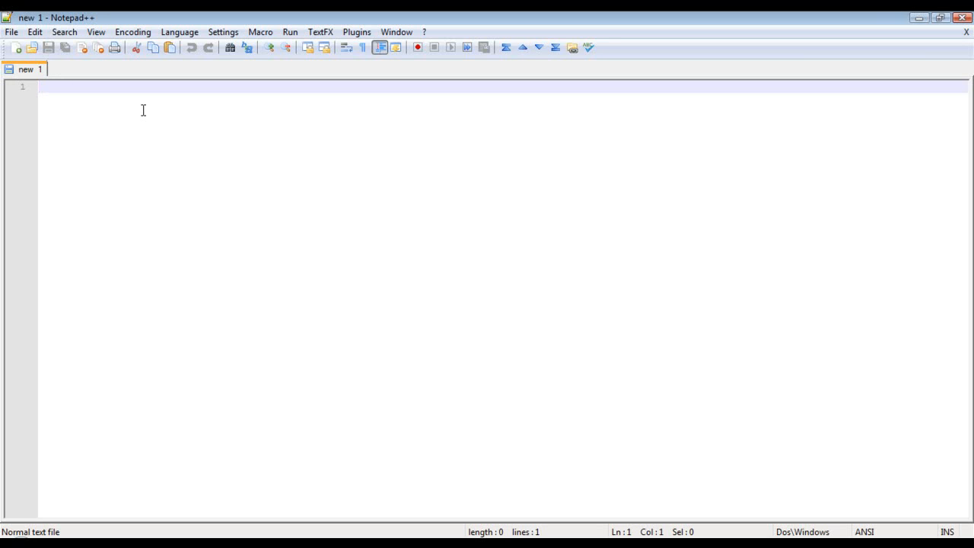
pyautogui.moveTo(196, 42)
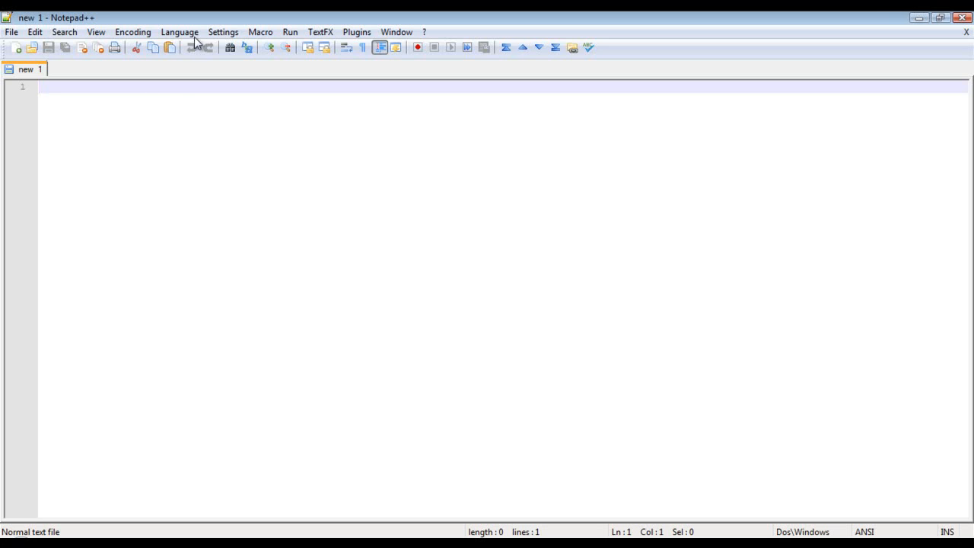
pyautogui.click(179, 32)
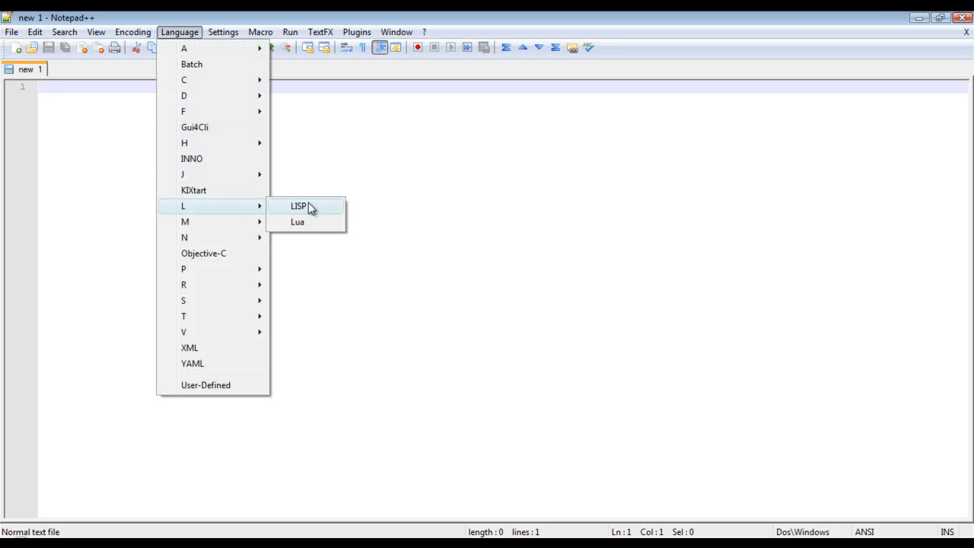
pyautogui.click(297, 221)
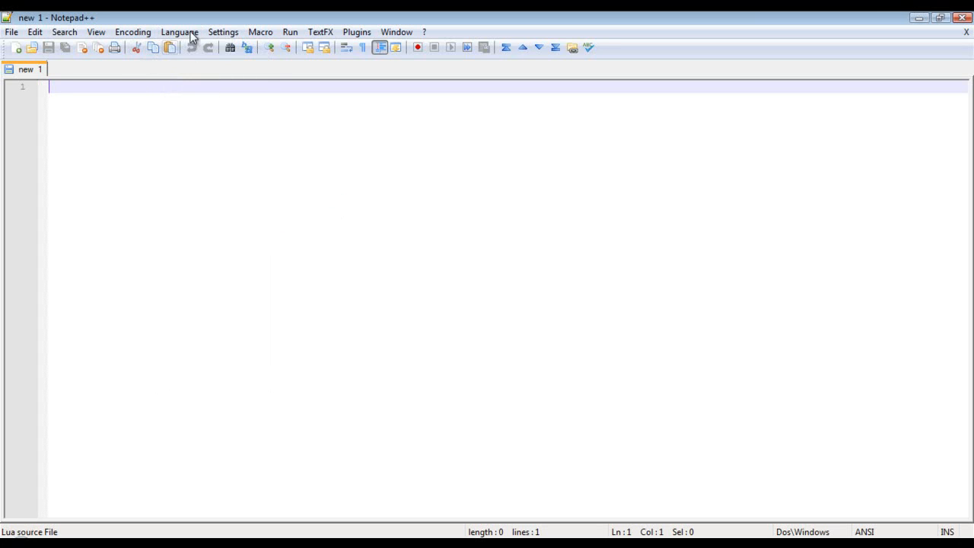
# Write function love.draw() calling love.graphics.print("Hello World!", 400,300), closed with end
pyautogui.click(179, 32)
pyautogui.write('fu')
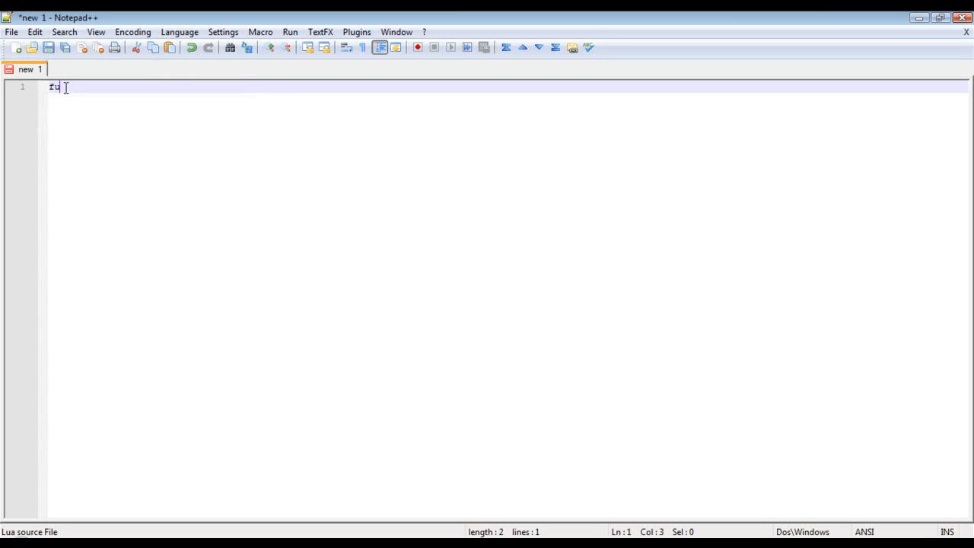
pyautogui.write('nction love')
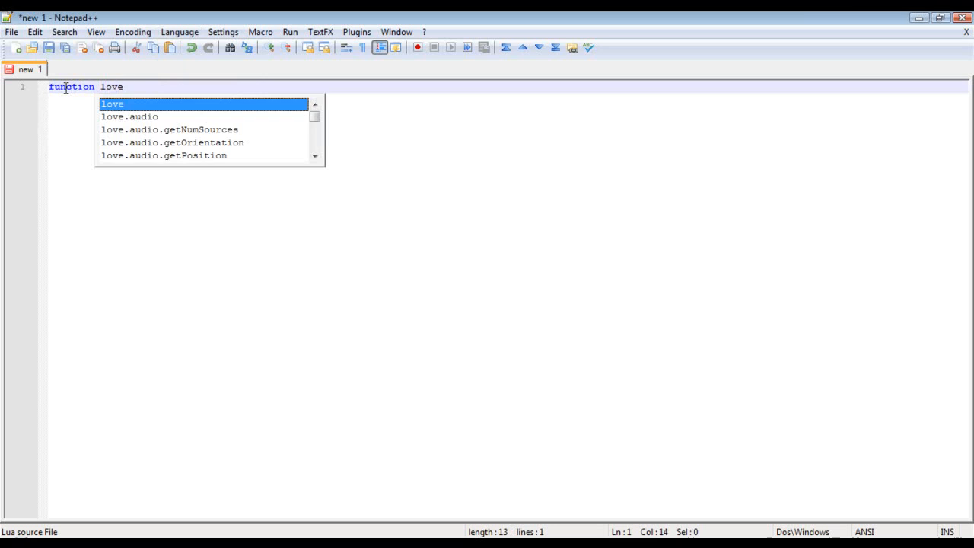
pyautogui.write('.draw()')
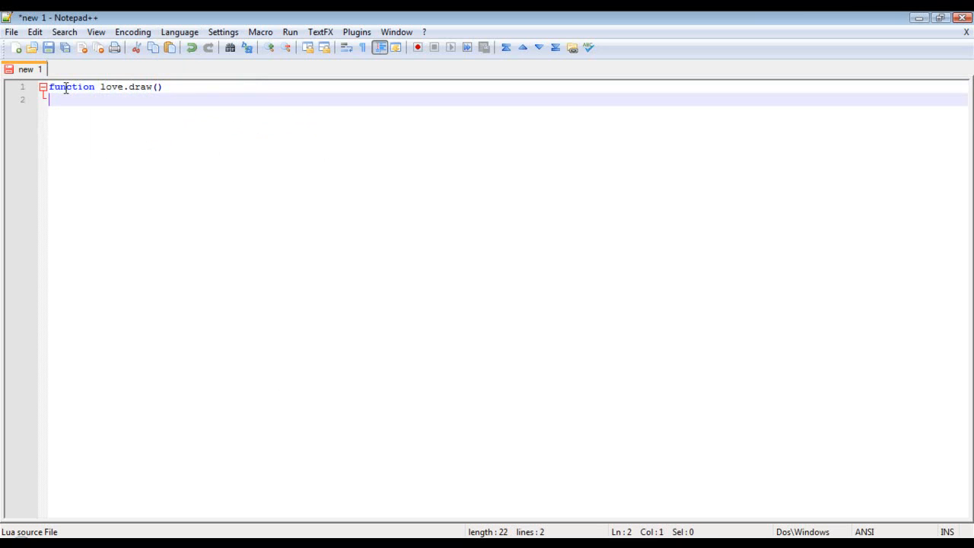
pyautogui.write('end')
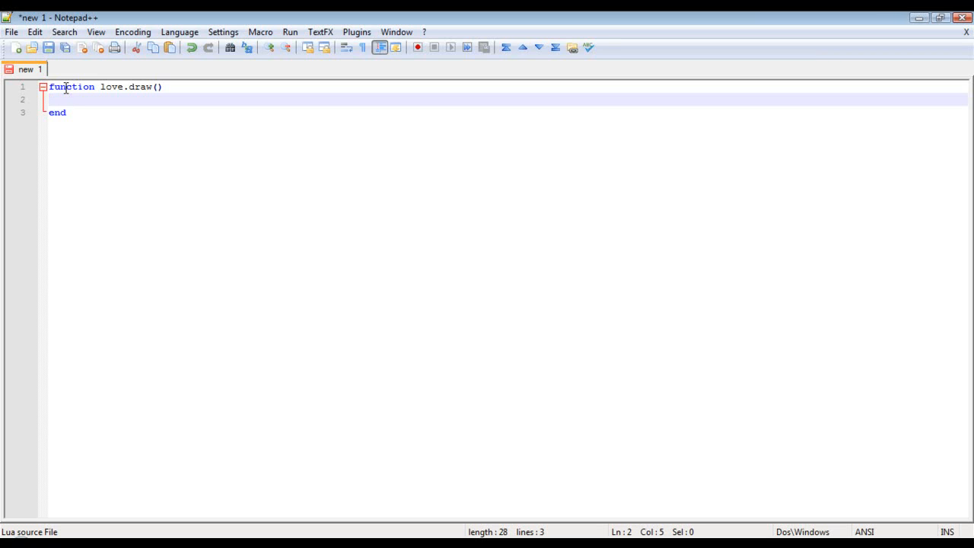
pyautogui.write('love.gra')
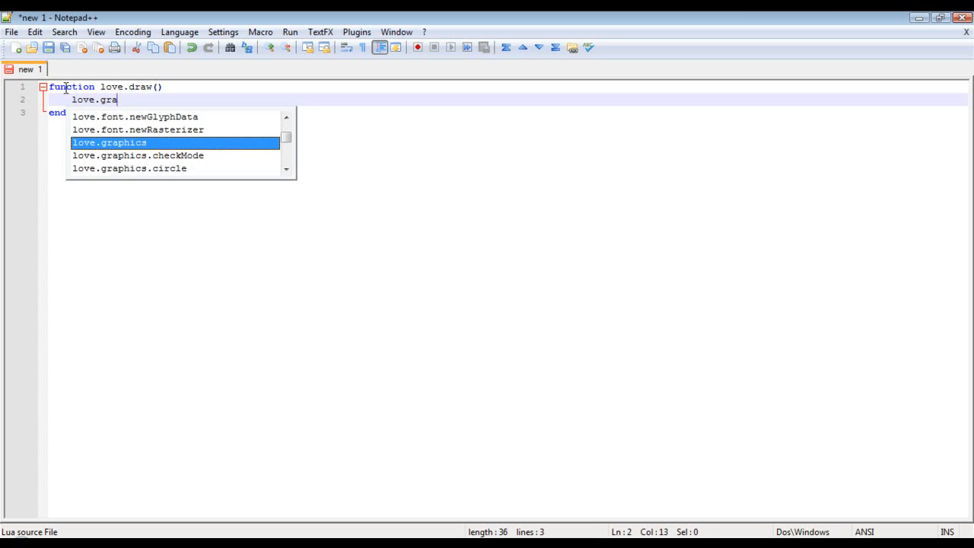
pyautogui.write('phics.print')
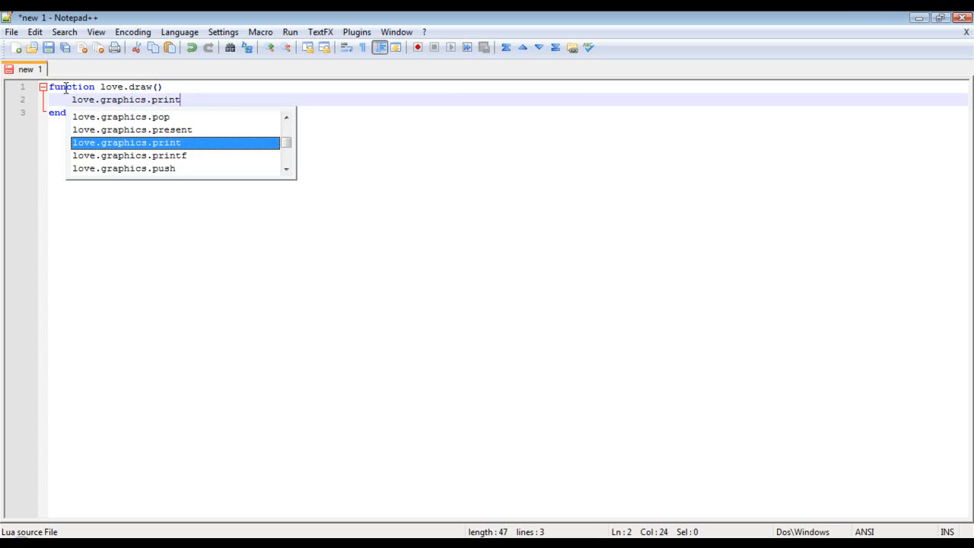
pyautogui.write('("Hello World!", 4')
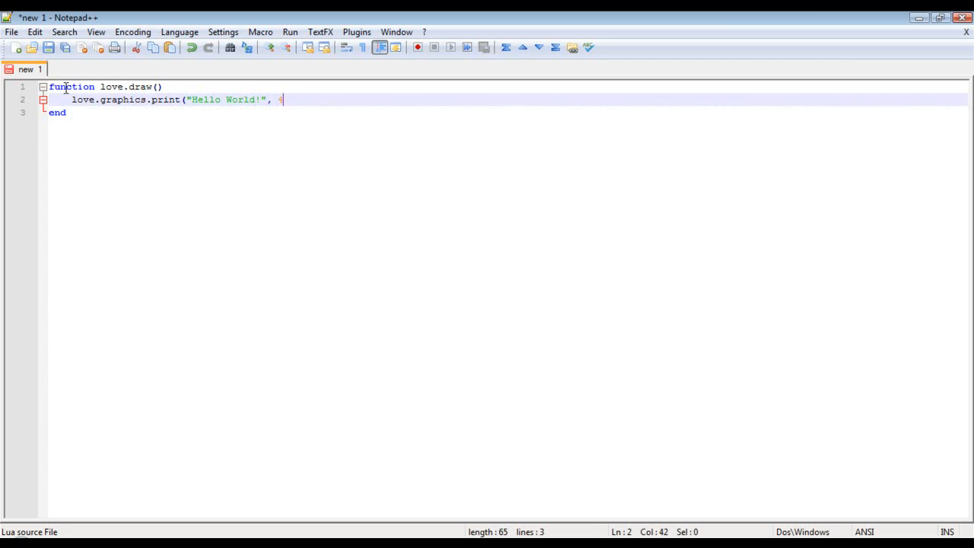
pyautogui.write('00,300)')
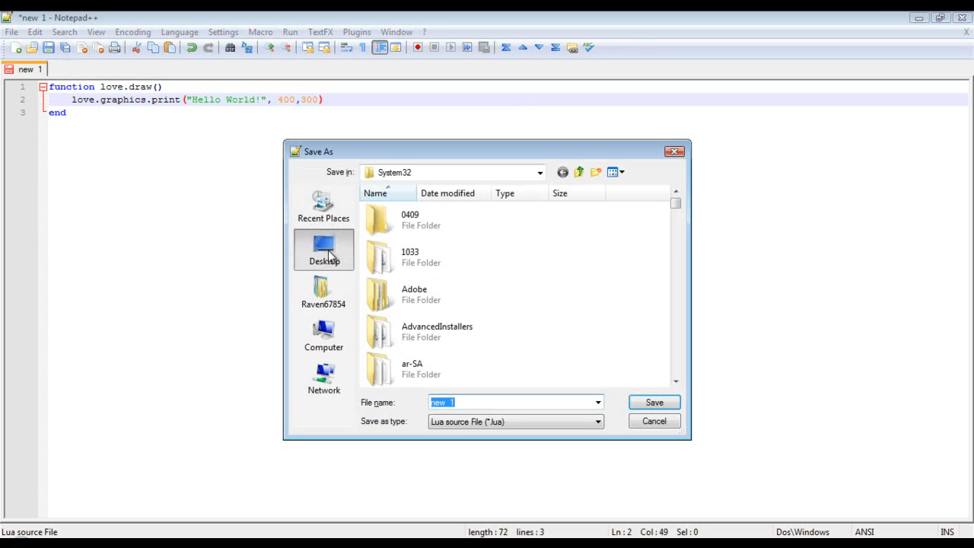
# Save the file as main.lua in Desktop > Love2D Tutorial Series > Tutorials > Hello World
pyautogui.click(323, 247)
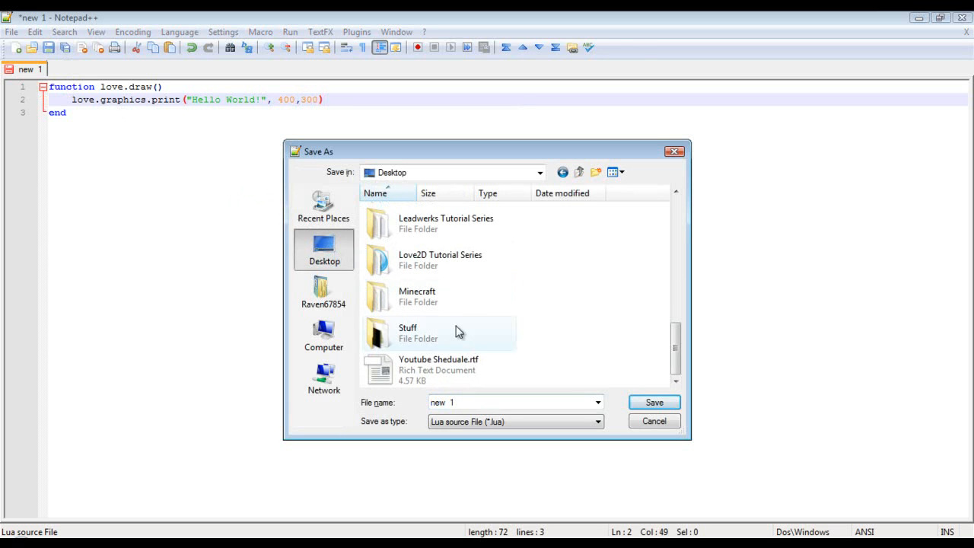
pyautogui.doubleClick(440, 259)
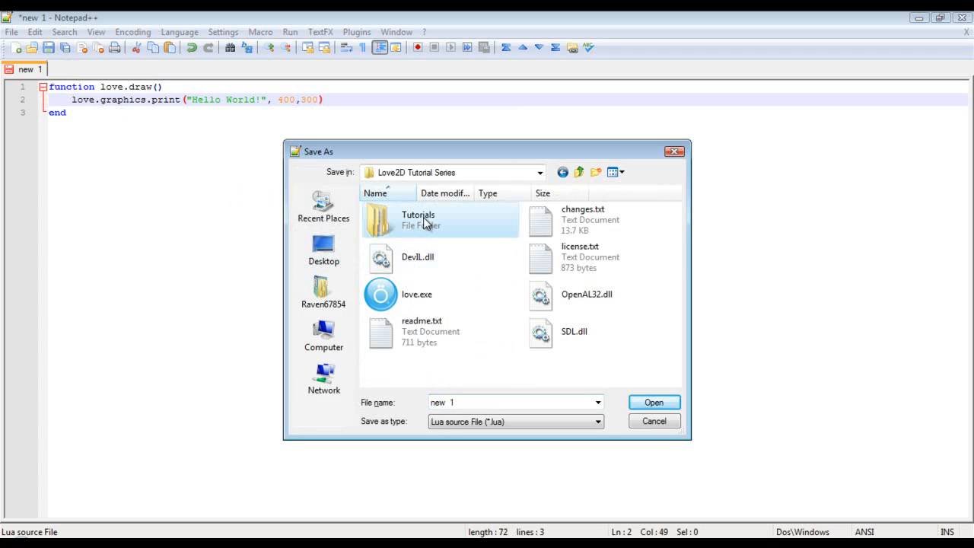
pyautogui.doubleClick(418, 220)
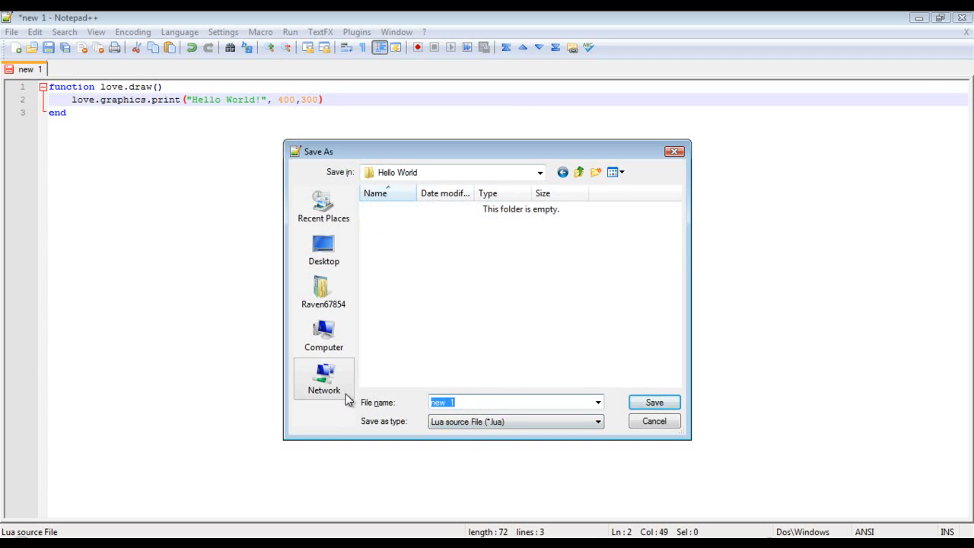
pyautogui.write('main')
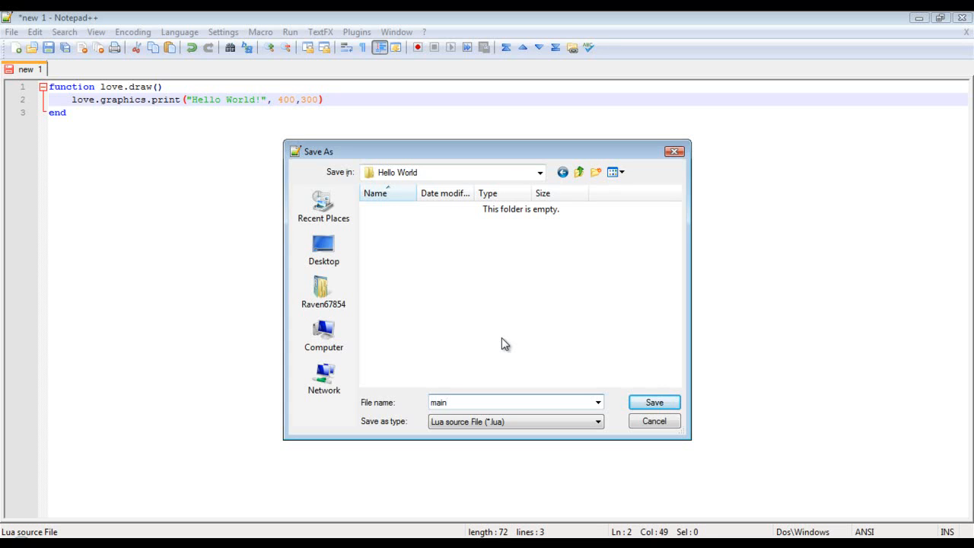
pyautogui.click(516, 402)
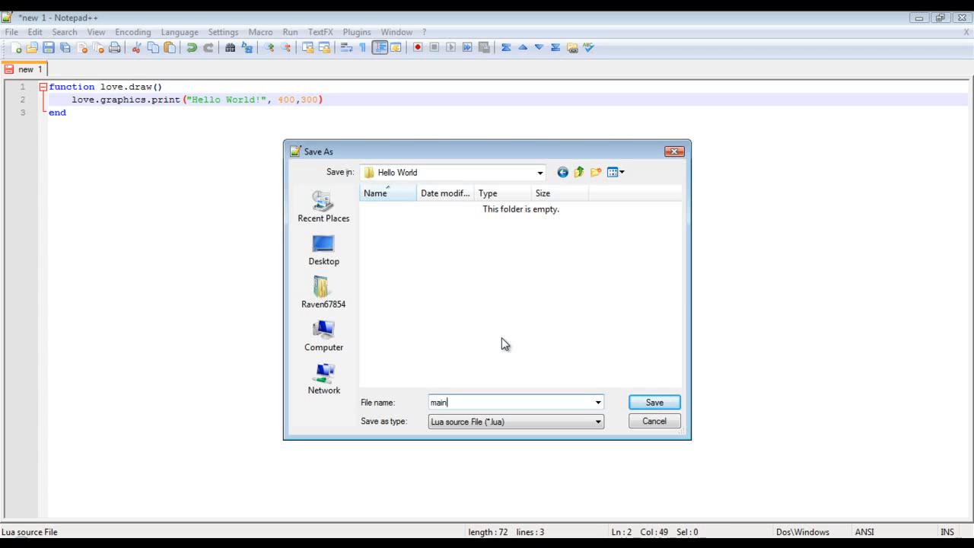
pyautogui.moveTo(654, 402)
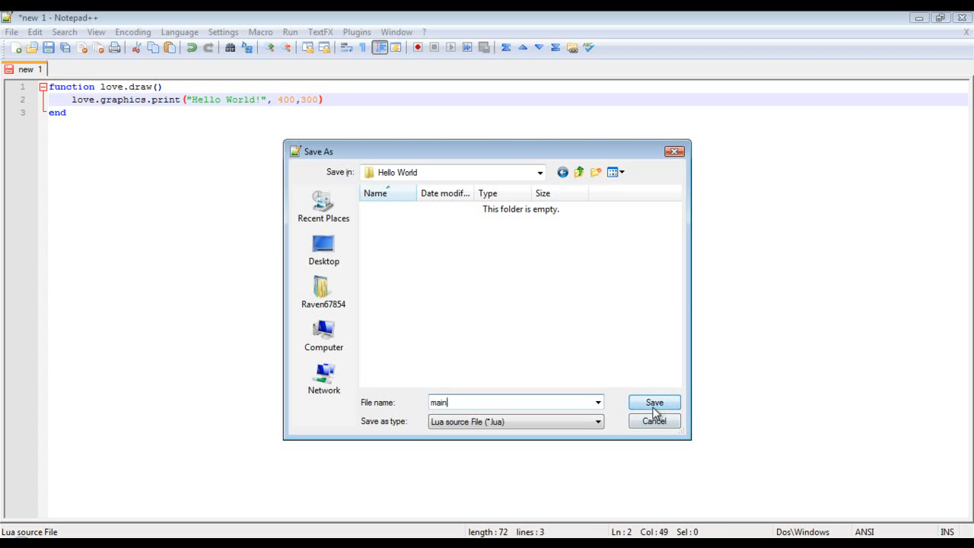
pyautogui.click(654, 402)
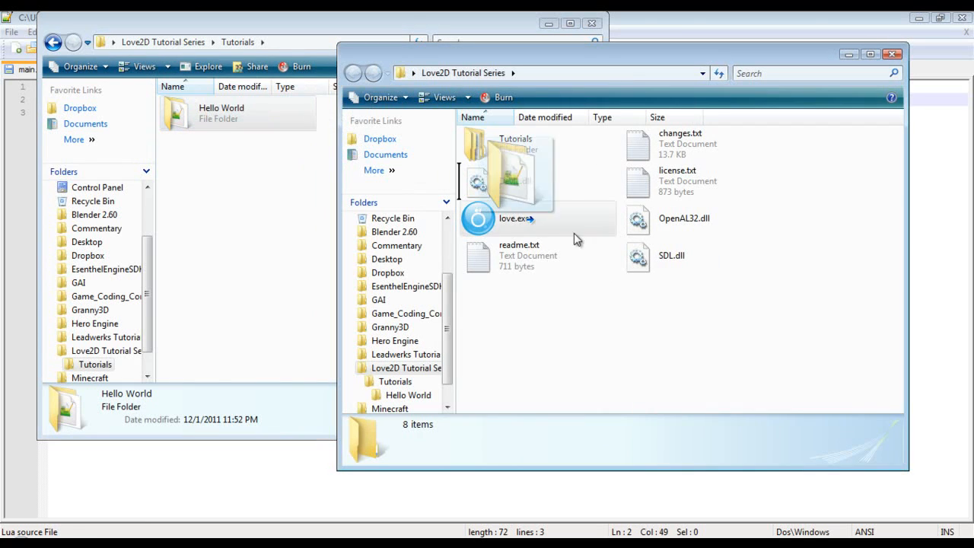
# Launch the Hello World folder in LÖVE to show 'Hello World!' on a black screen
pyautogui.doubleClick(478, 219)
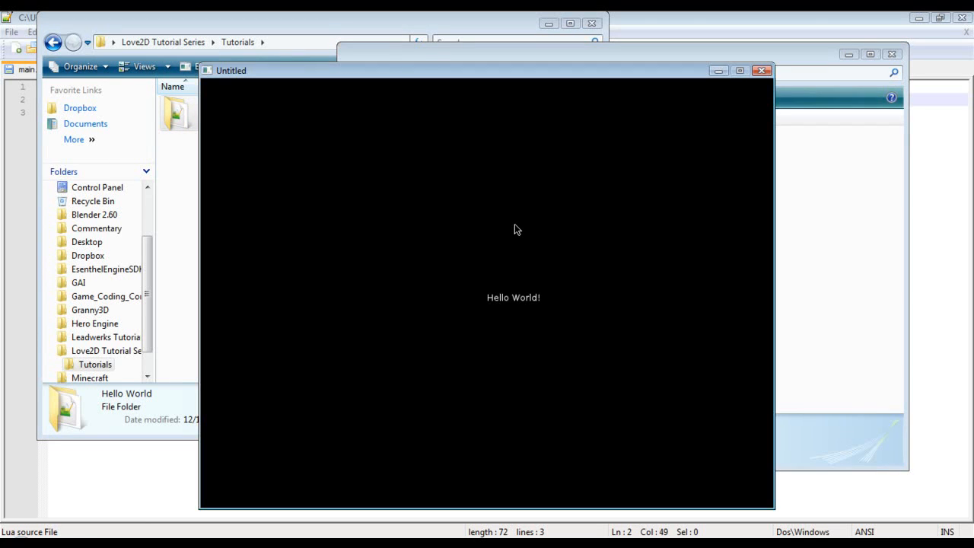
pyautogui.moveTo(501, 310)
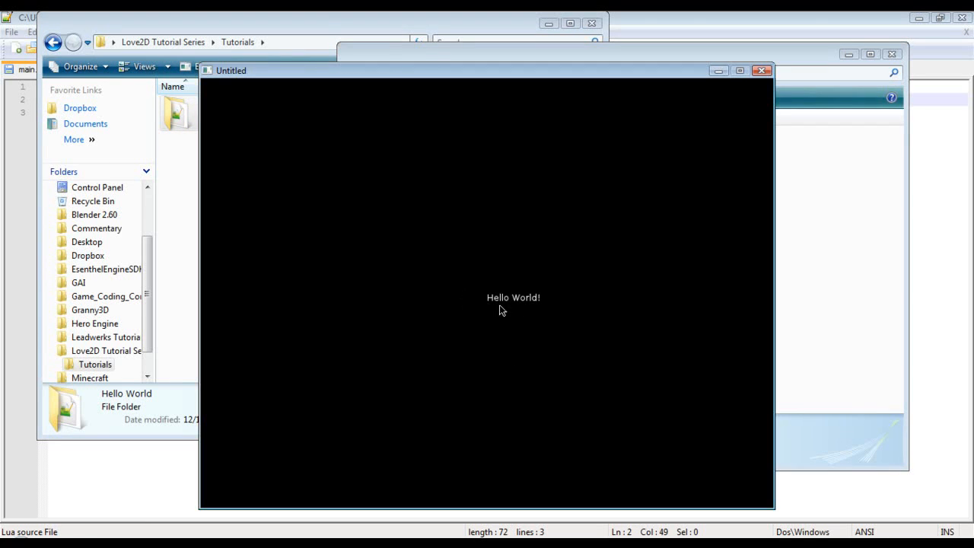
pyautogui.moveTo(615, 306)
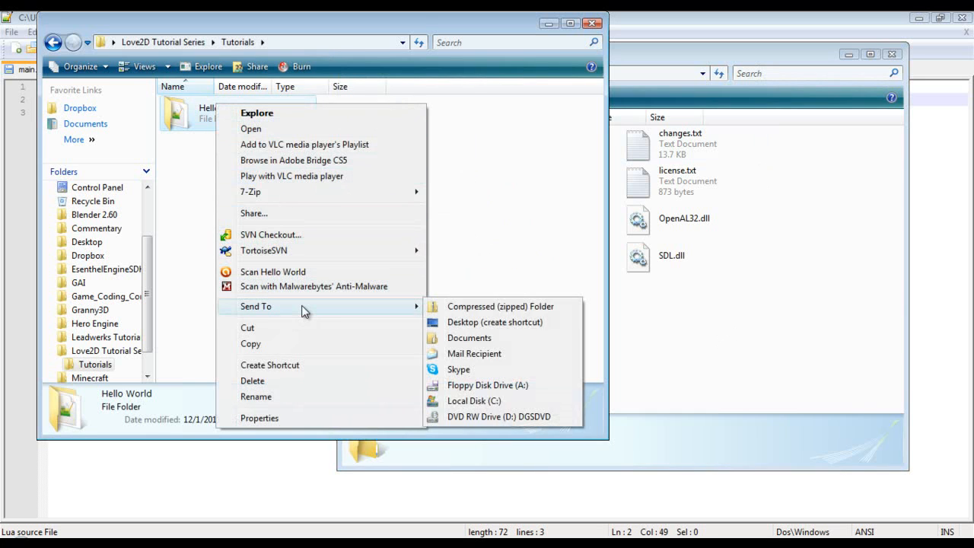
# Compress the Hello World folder into a zip and select the new archive
pyautogui.click(500, 306)
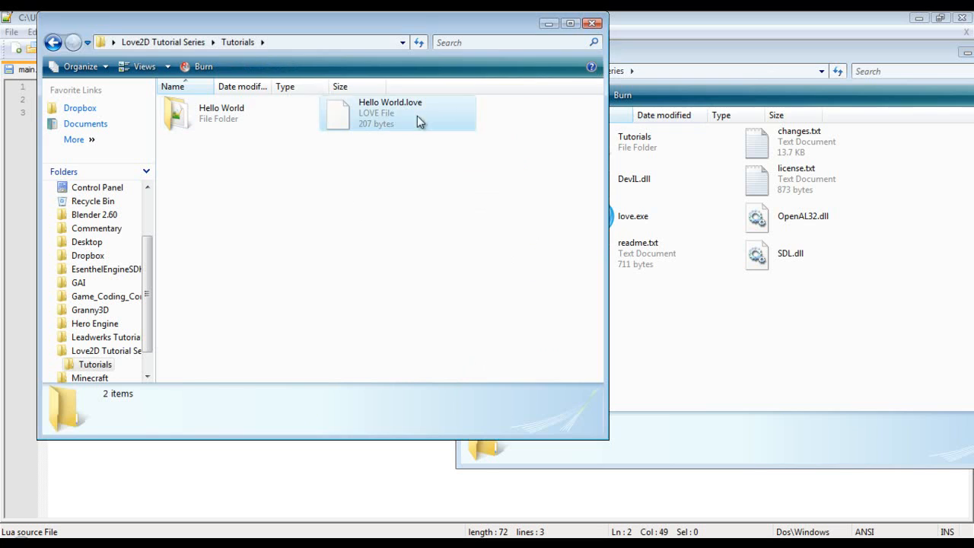
pyautogui.click(389, 113)
pyautogui.write('mai')
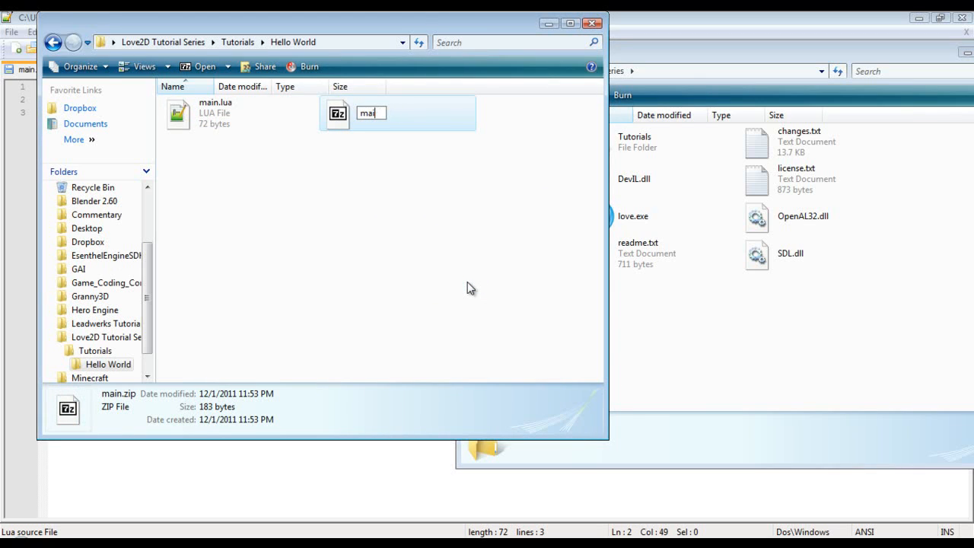
# Rename the main.zip archive to HelloWorld.love
pyautogui.write('Hellow')
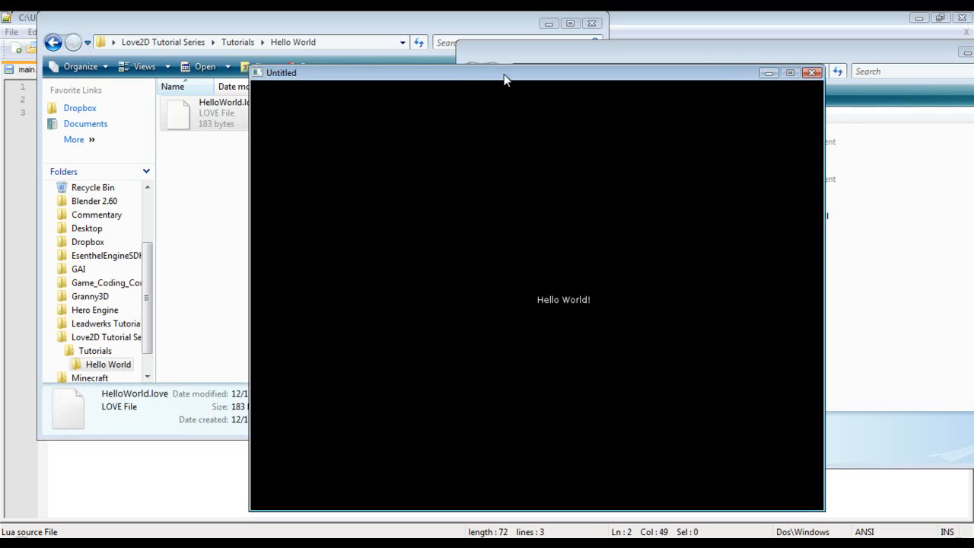
pyautogui.moveTo(715, 163)
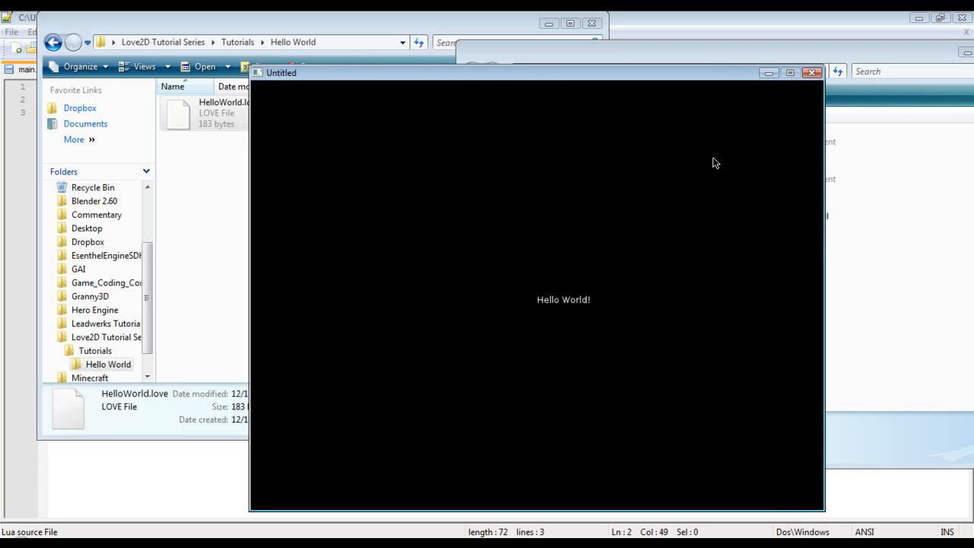
# Close the LÖVE window running HelloWorld.love after confirming 'Hello World!' appears
pyautogui.click(812, 72)
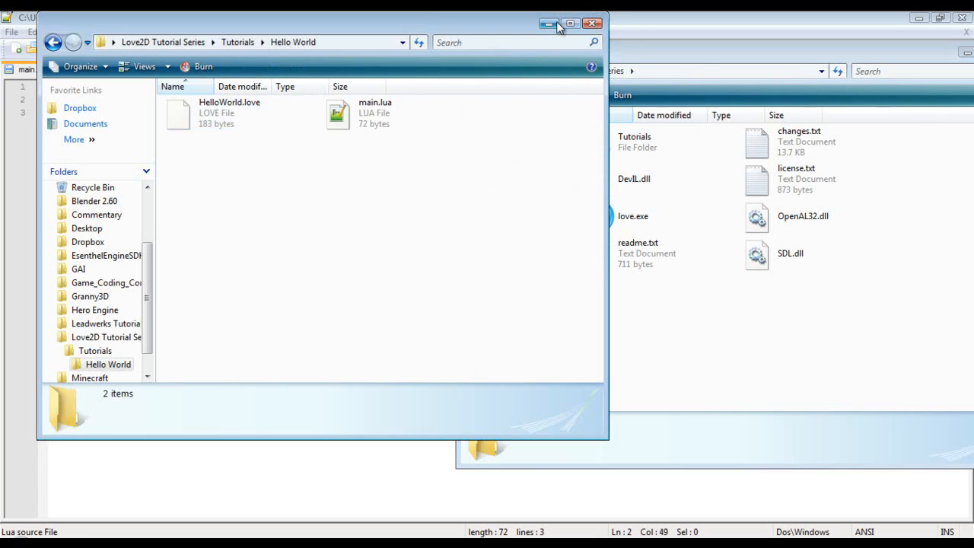